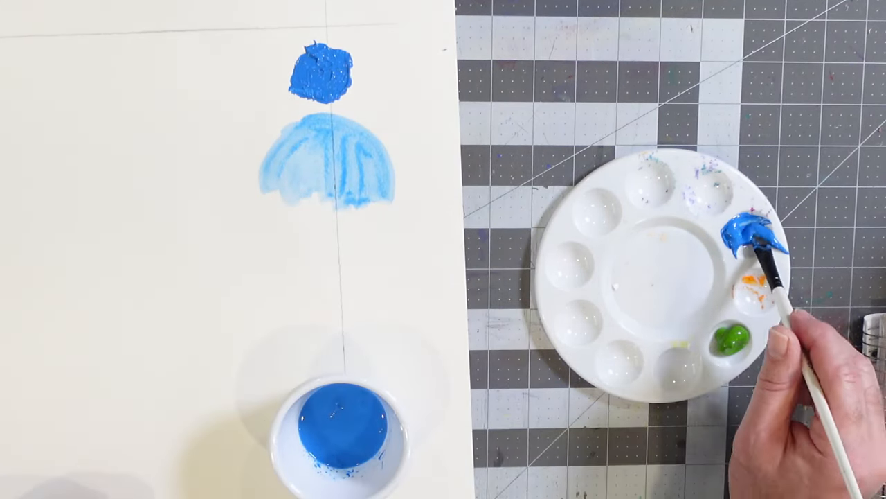
drag(775, 249, 360, 173)
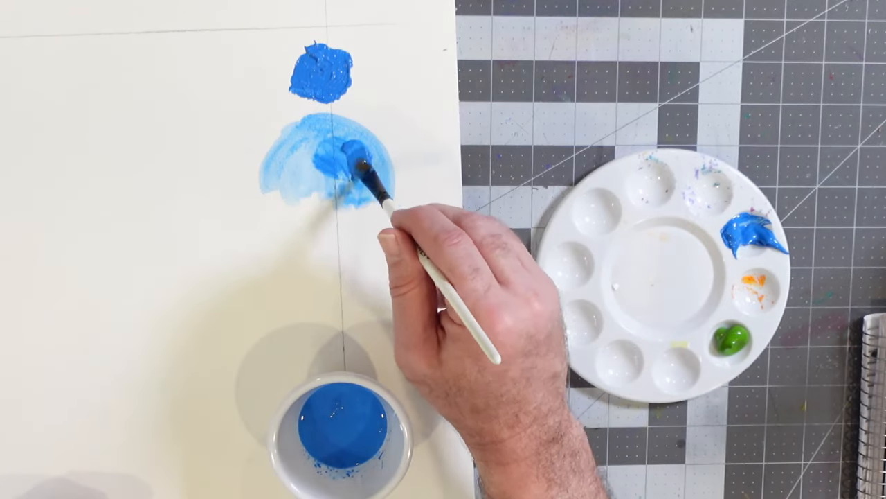